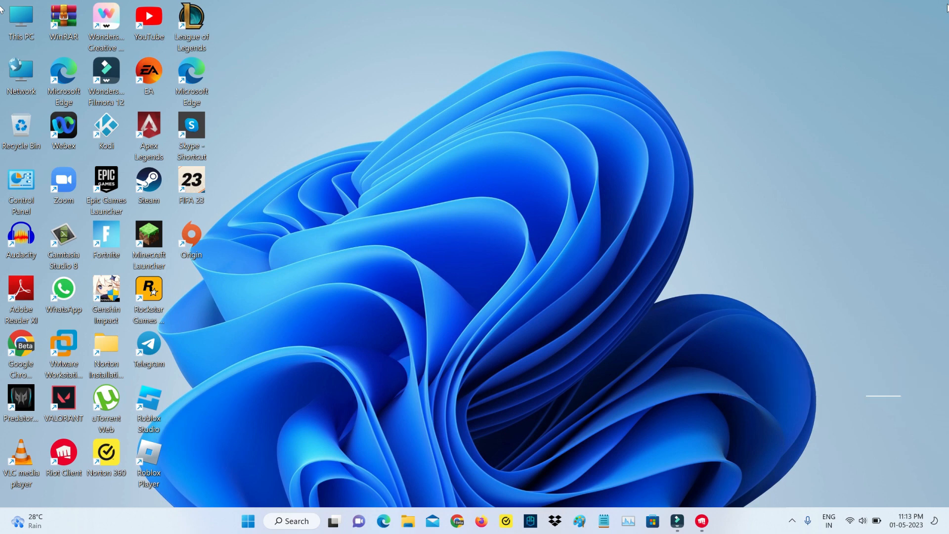
Run 'appdata' from the Run box to open the AppData folder
text(appdata)
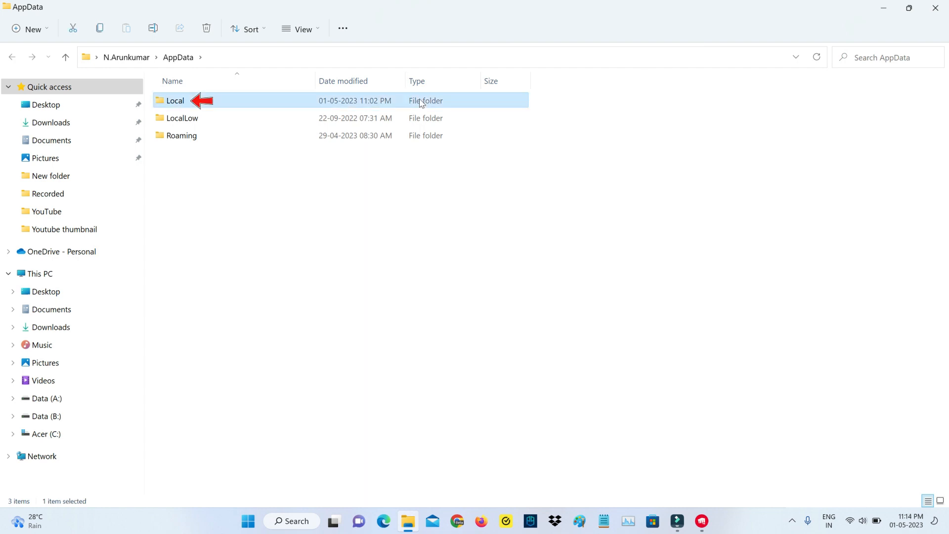
Open Local\VALORANT\Saved and select all of its contents for deletion
double_click(175, 100)
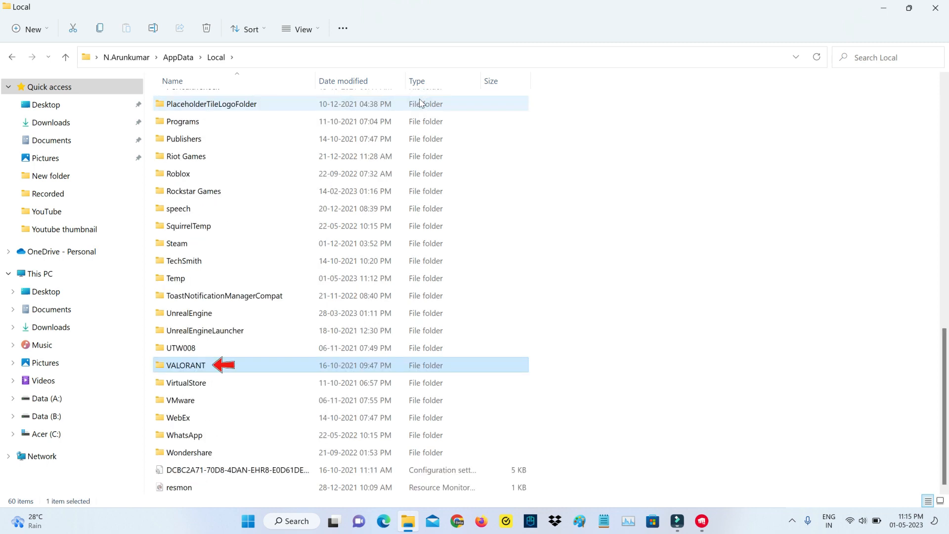
double_click(185, 364)
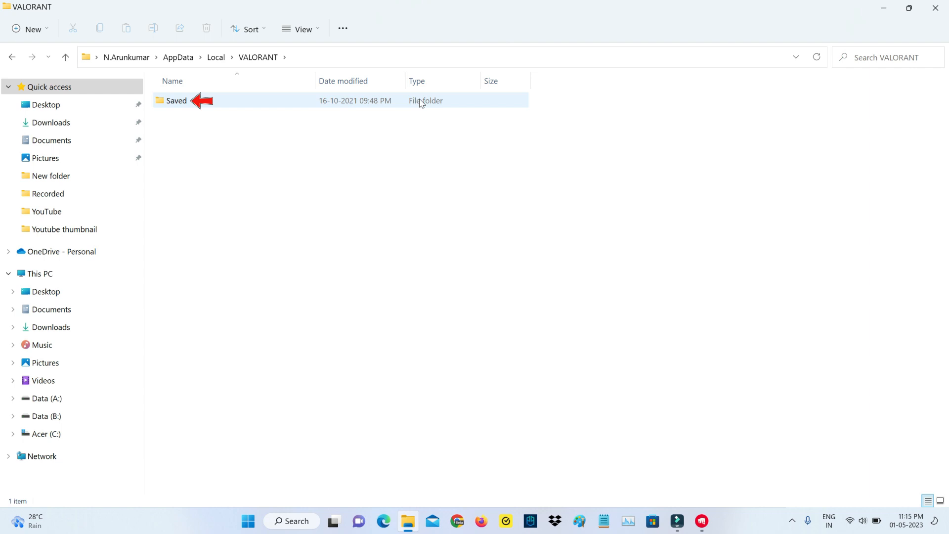
double_click(176, 101)
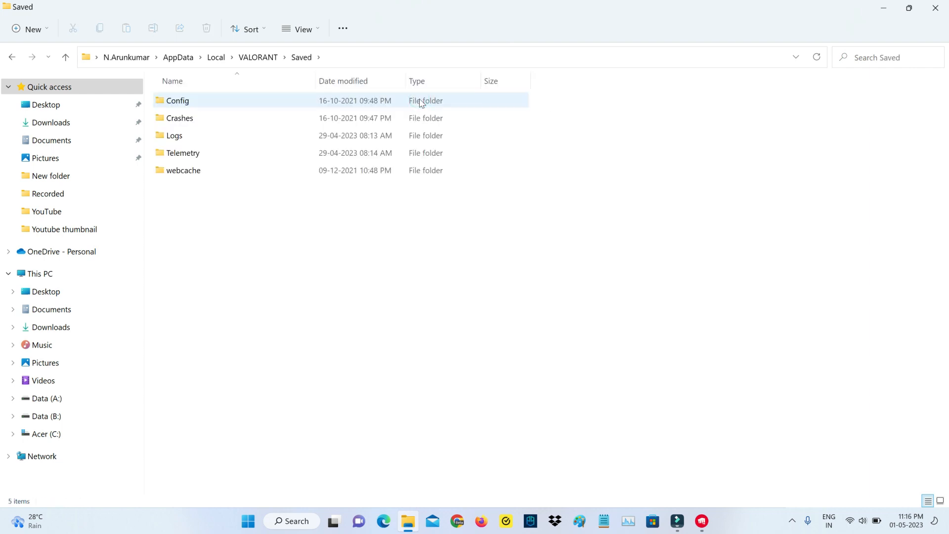
key(ctrl+a)
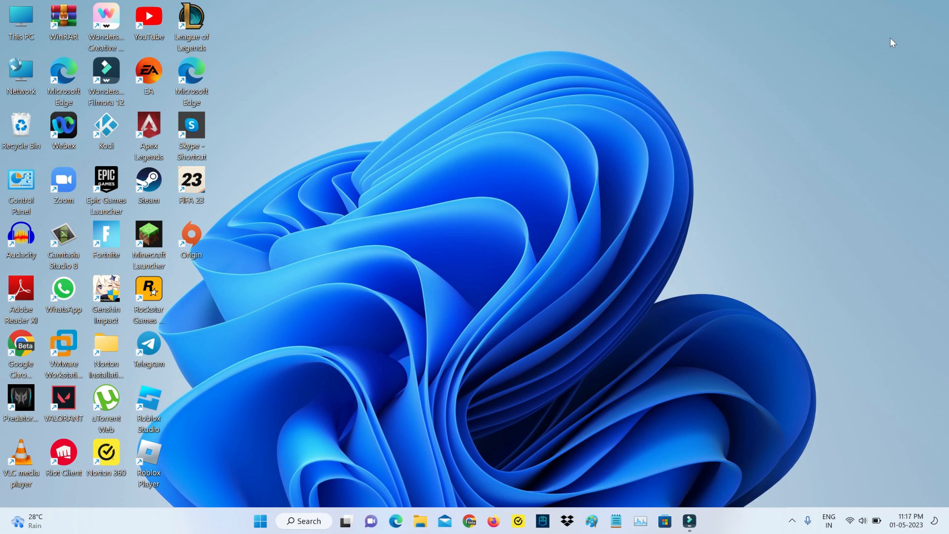
mouse_move(229, 282)
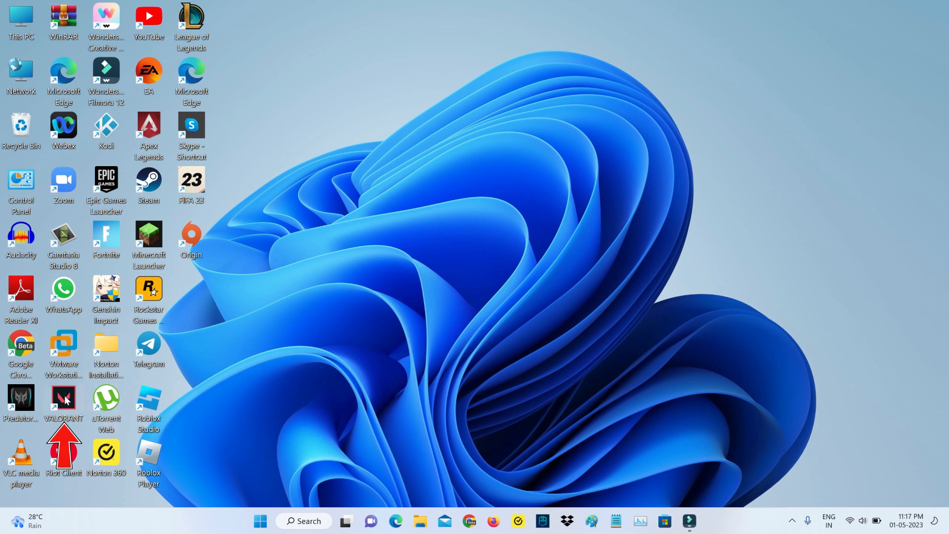
Launch VALORANT from its desktop shortcut to bring up the Riot sign-in window
double_click(63, 401)
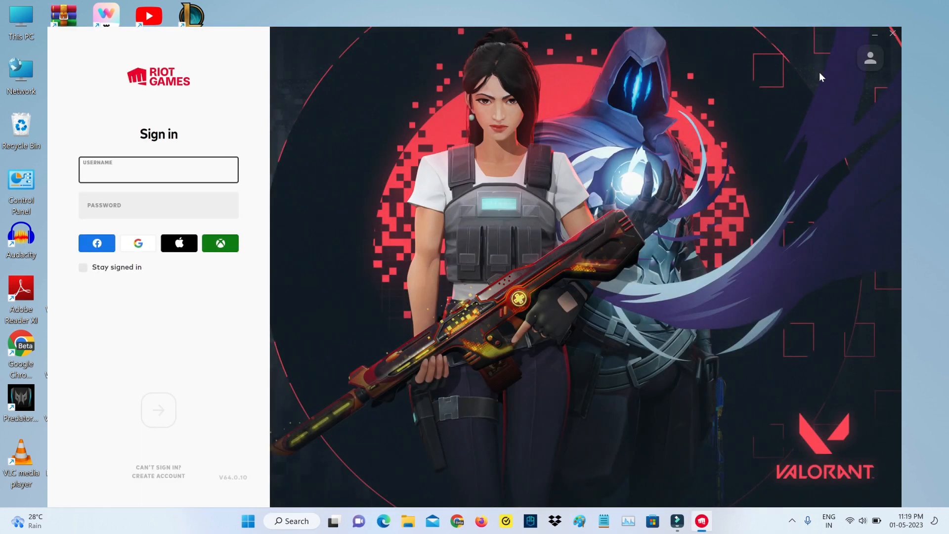
Open Riot Client Settings from the profile menu at the top right
click(158, 170)
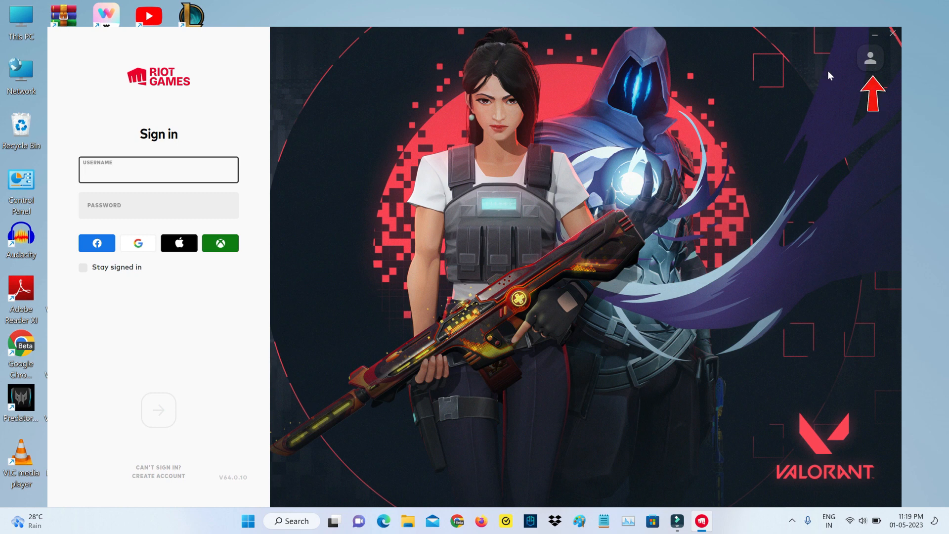
click(870, 58)
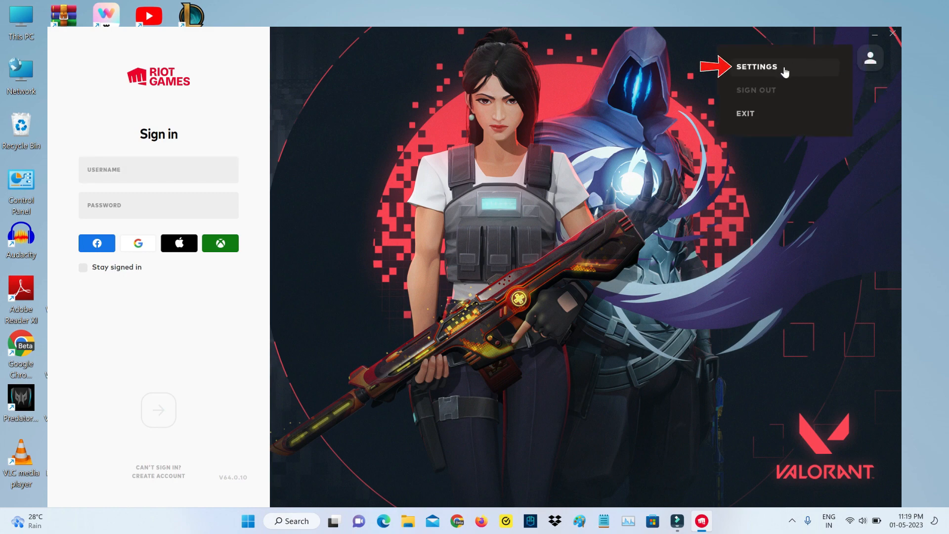
click(757, 67)
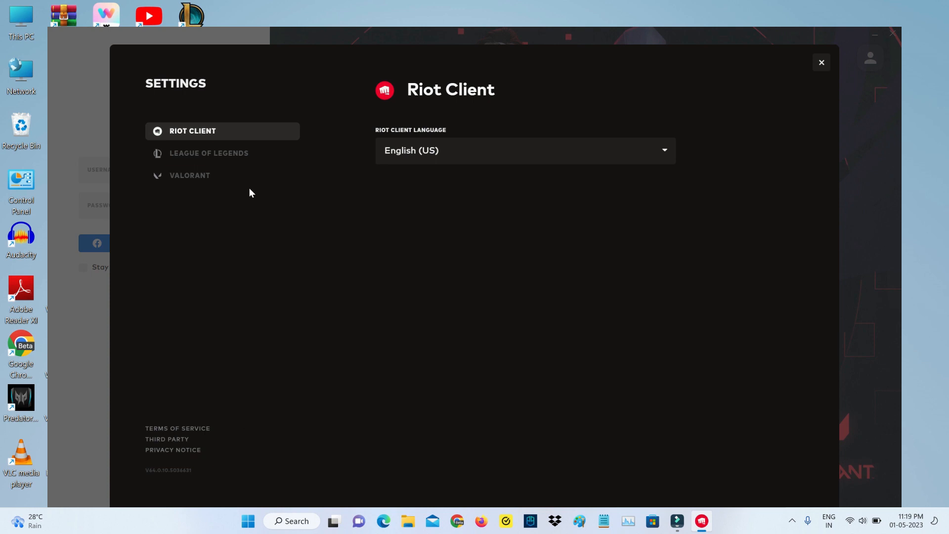
Run Repair on VALORANT and dismiss the up-to-date confirmation
click(189, 175)
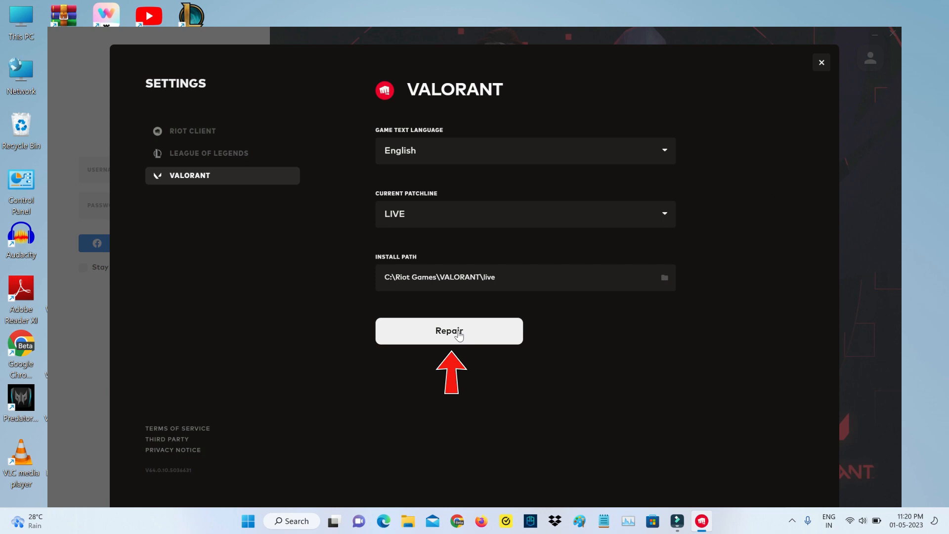
click(448, 331)
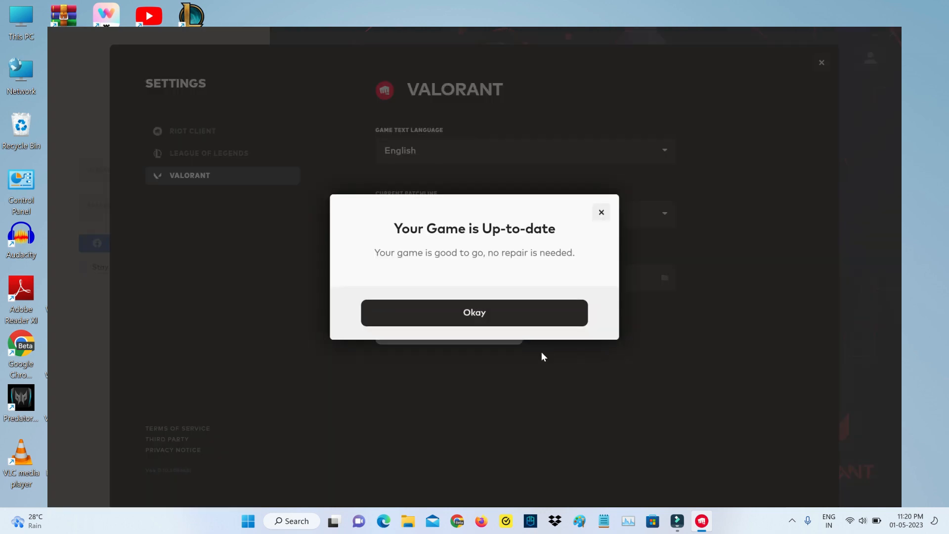
mouse_move(509, 321)
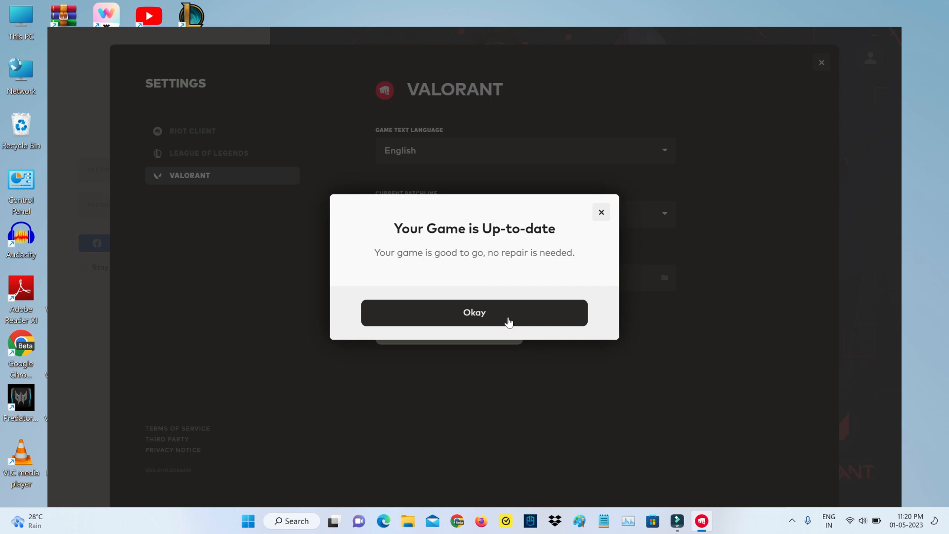
click(473, 312)
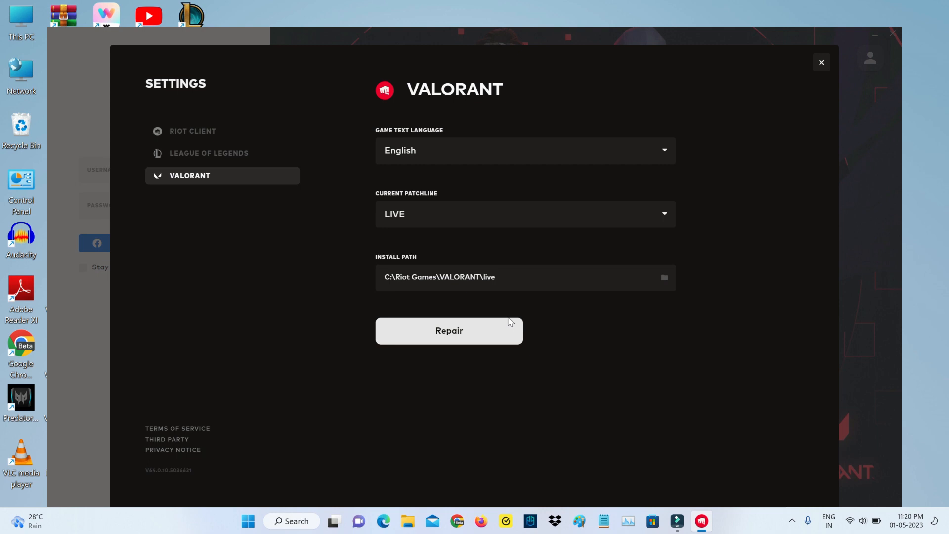
Close the Riot Client Settings panel and the Riot Client window
click(821, 62)
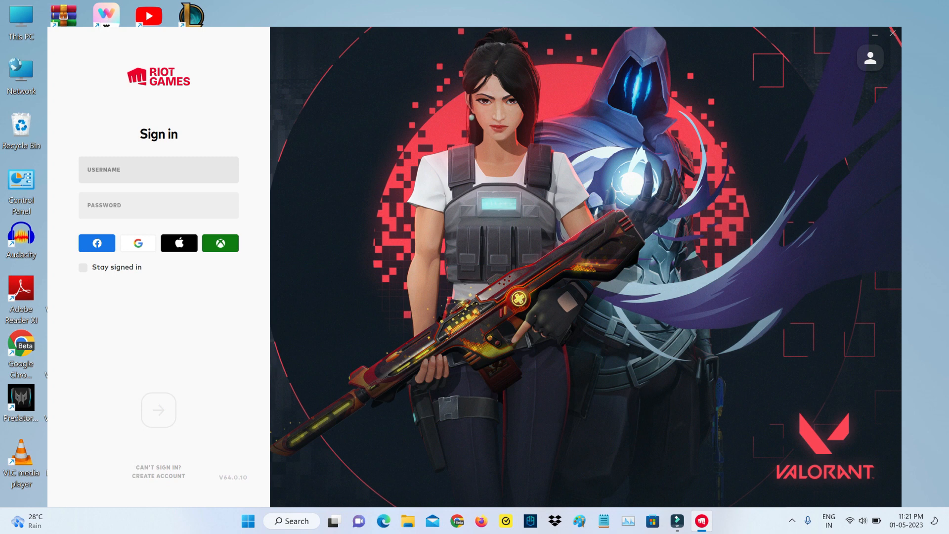
click(159, 169)
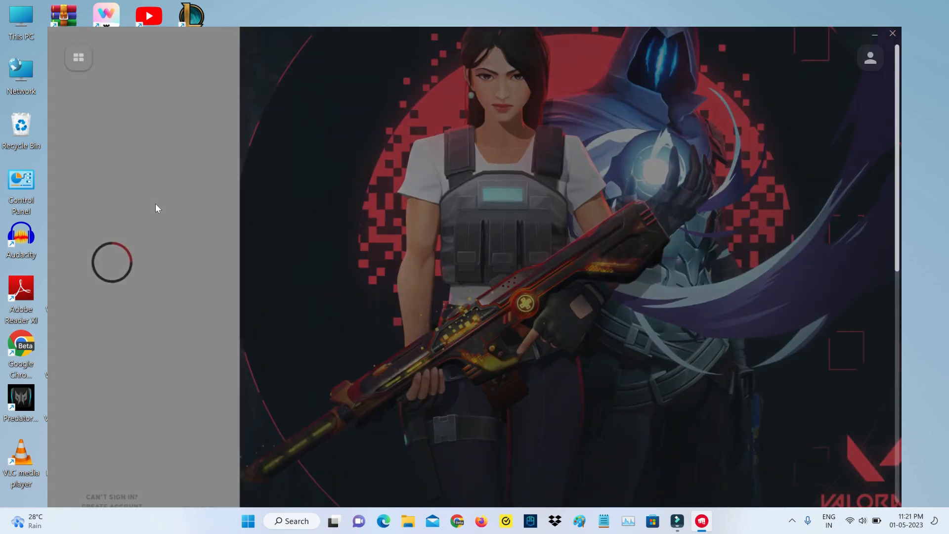
click(892, 33)
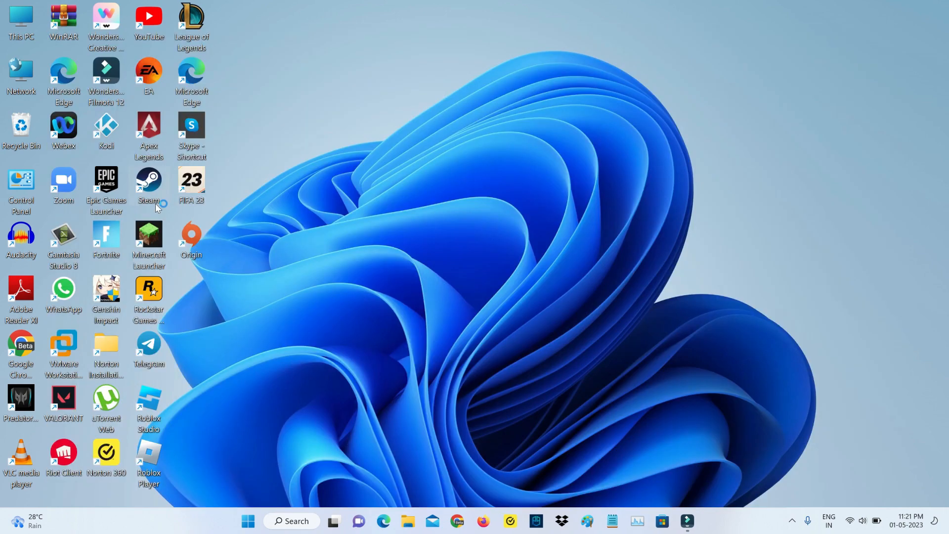